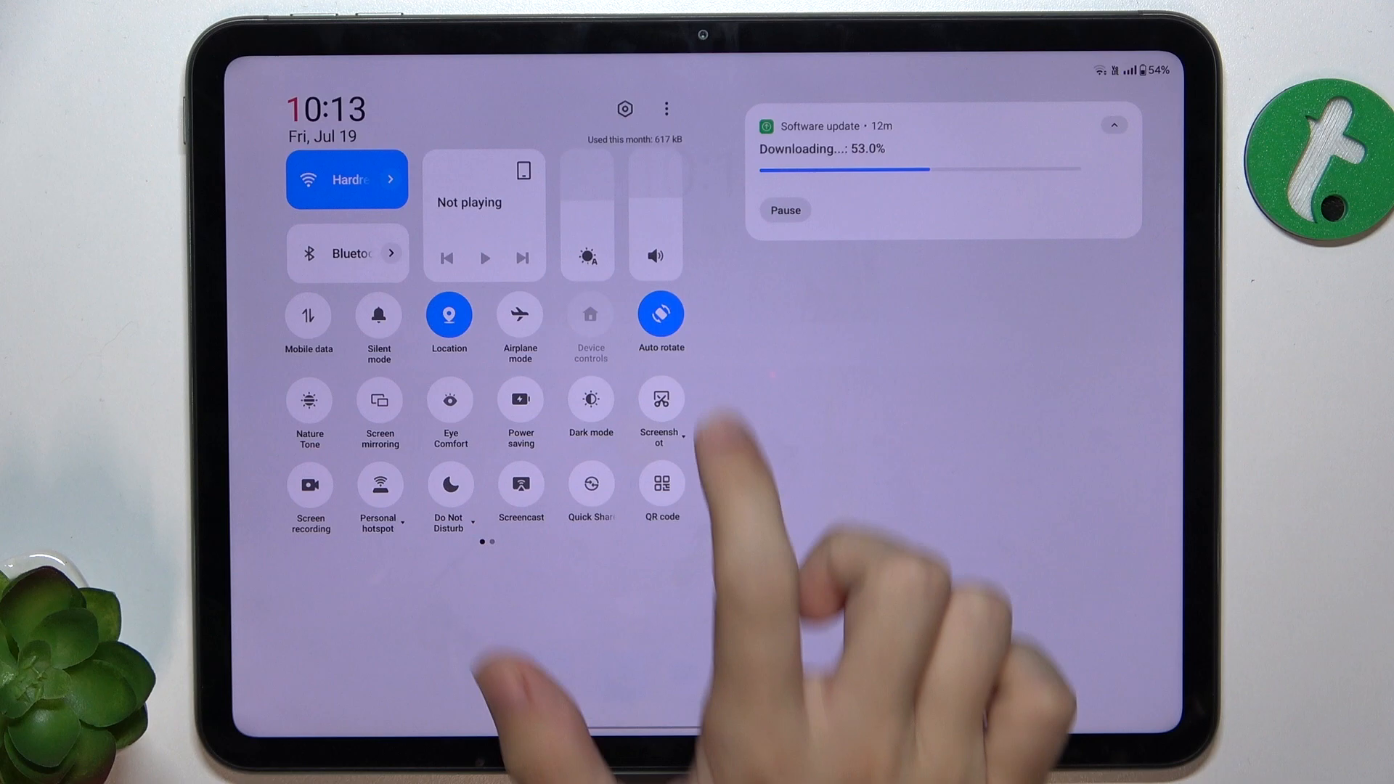
# Open the Quick Settings panel's more-options menu to reveal Edit tiles
pyautogui.click(665, 108)
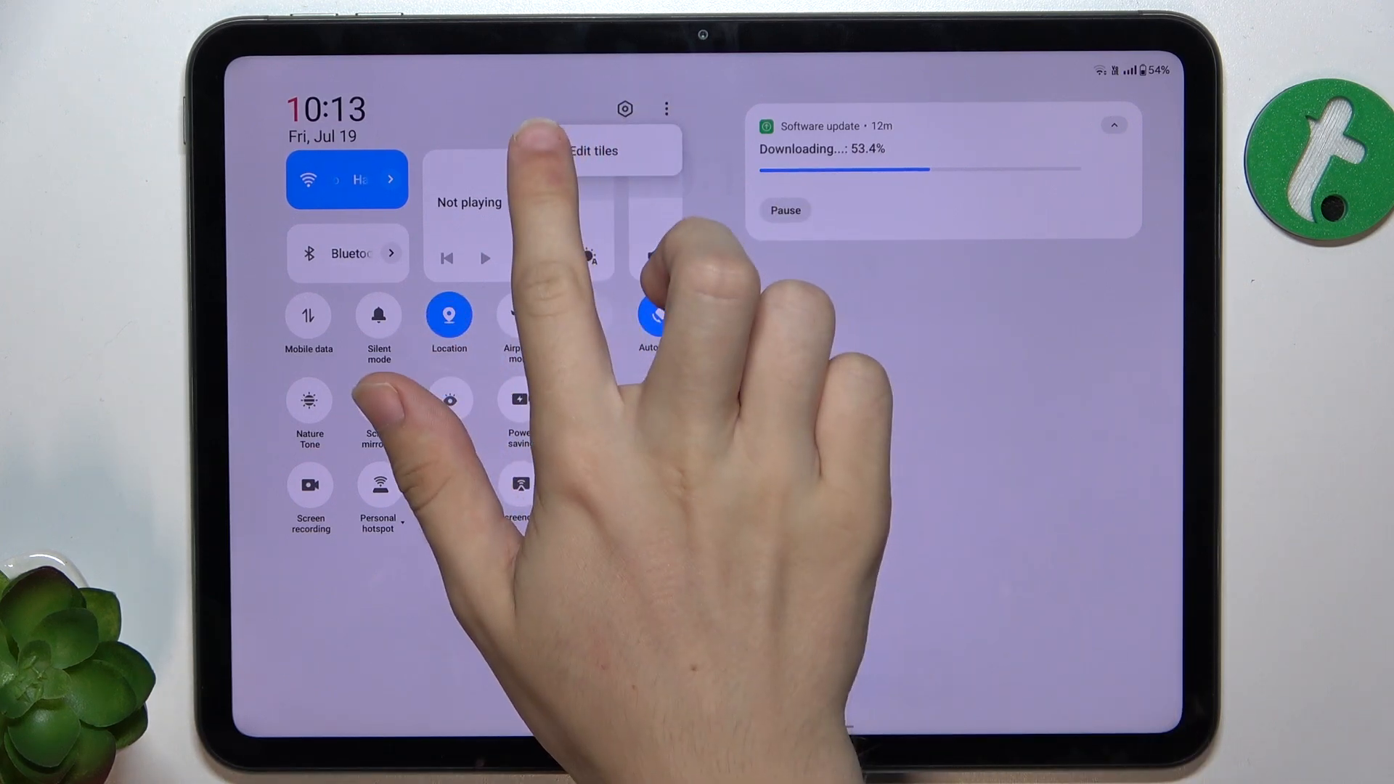
# Choose Edit tiles to open the Quick Settings tile editor
pyautogui.click(593, 150)
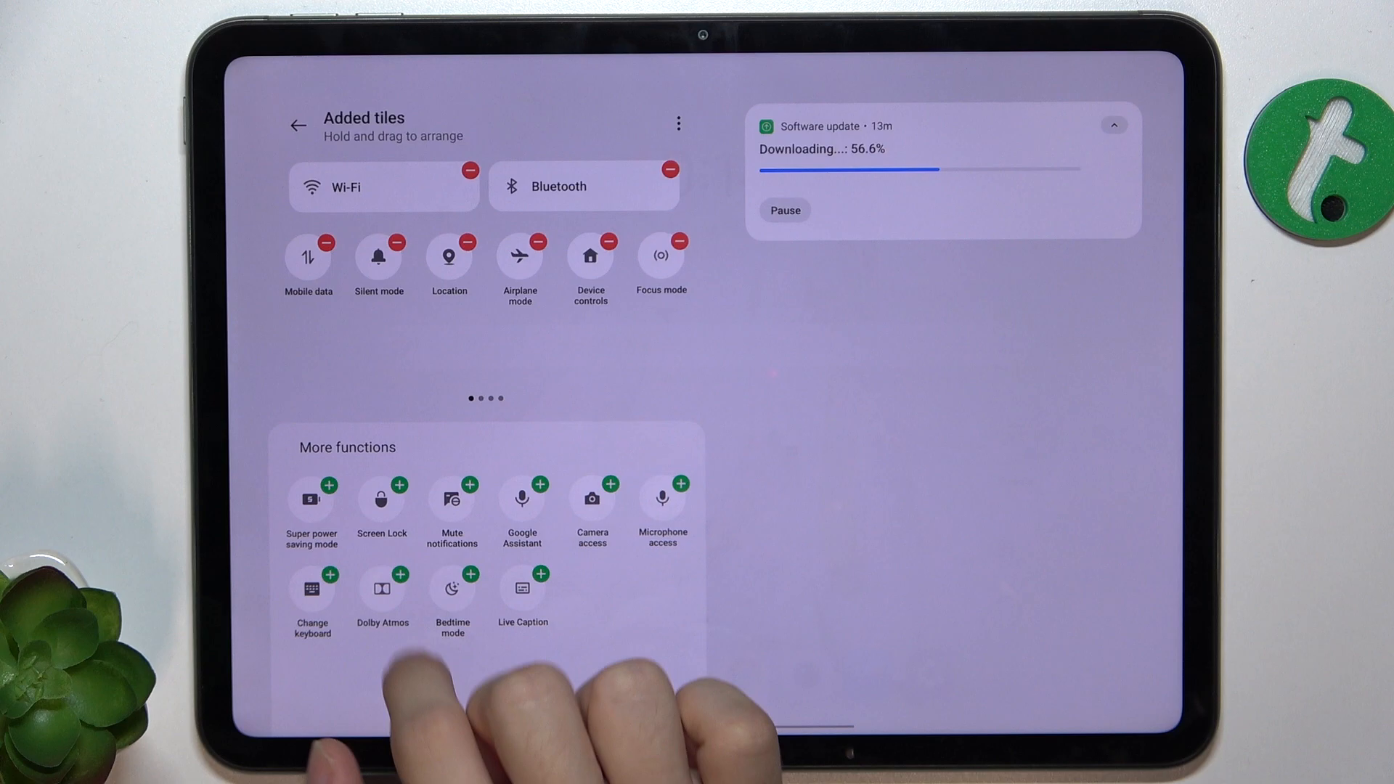
# Add the Screen Lock tile from More functions and page through the added tiles
pyautogui.click(400, 486)
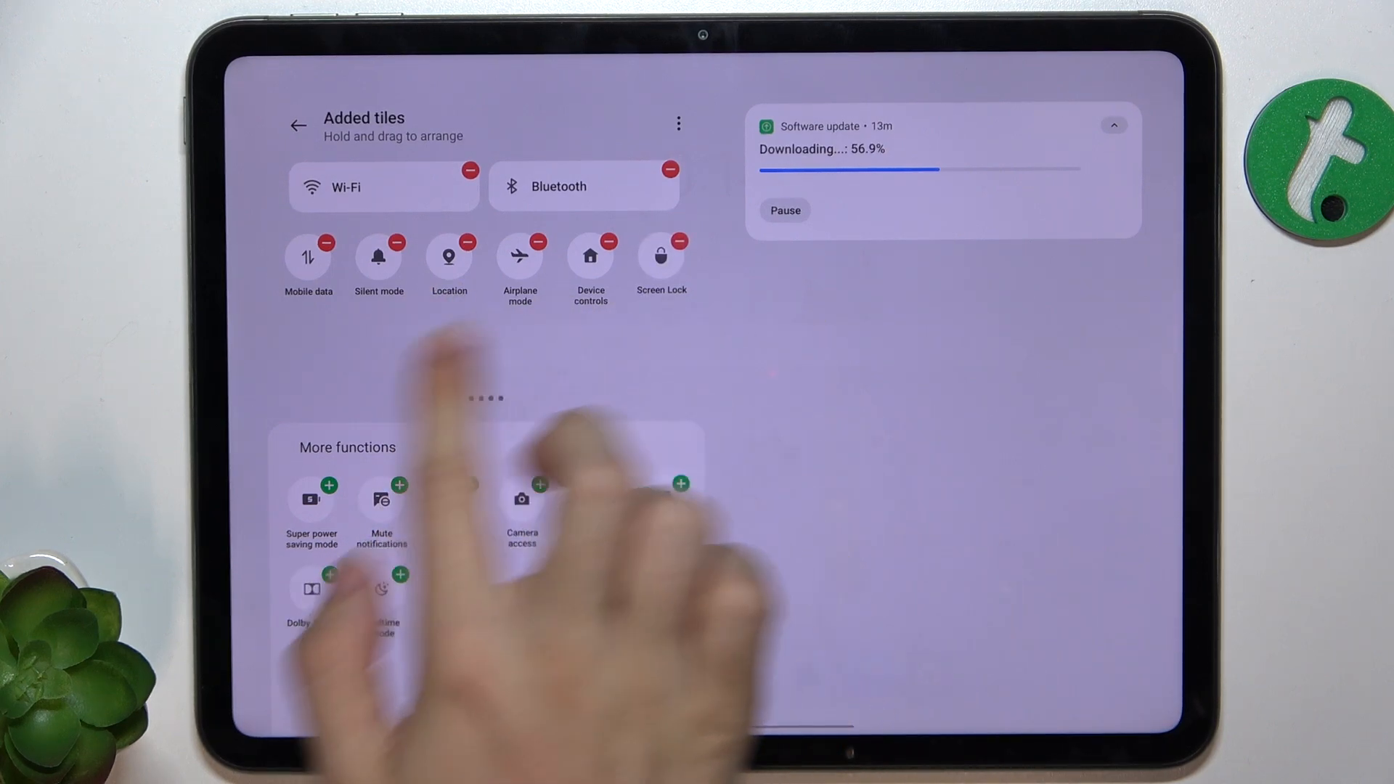
pyautogui.hscroll(-3)
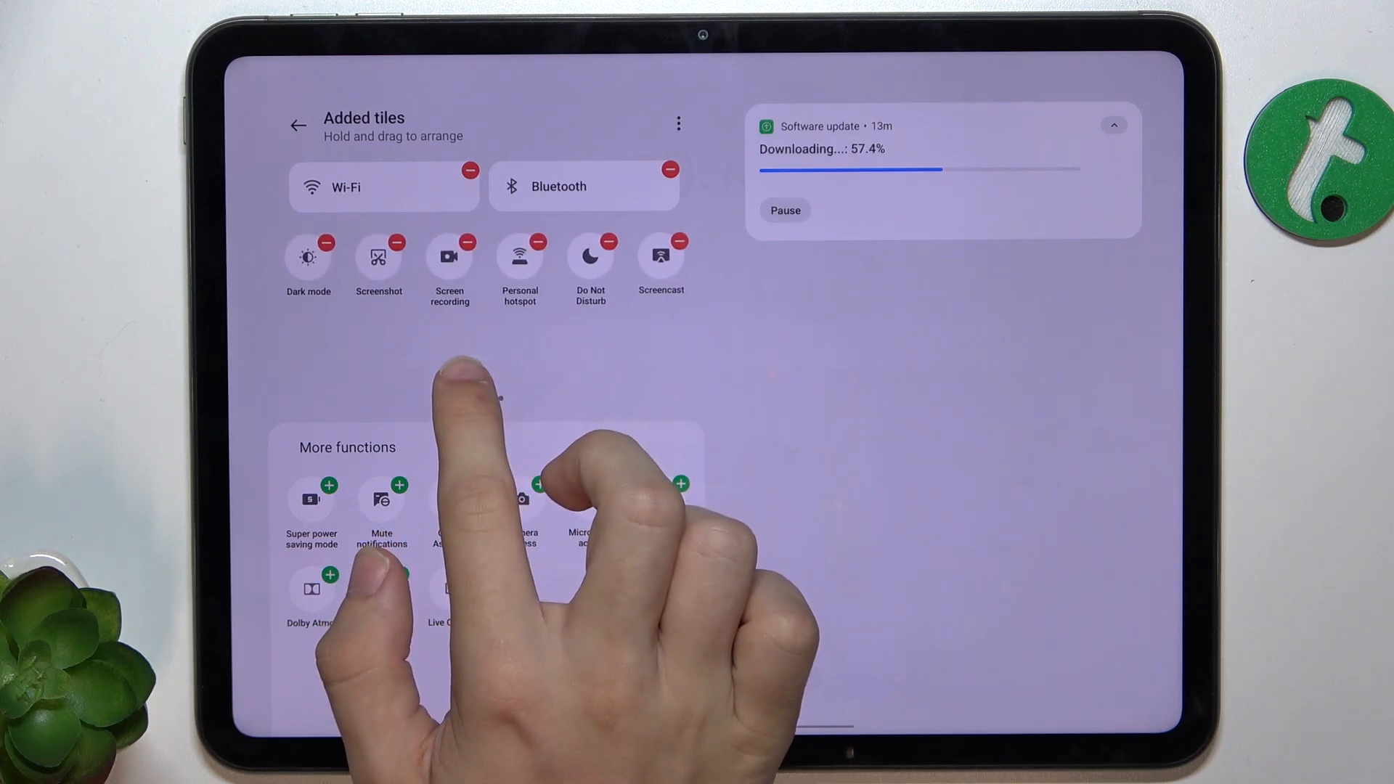
pyautogui.hscroll(-3)
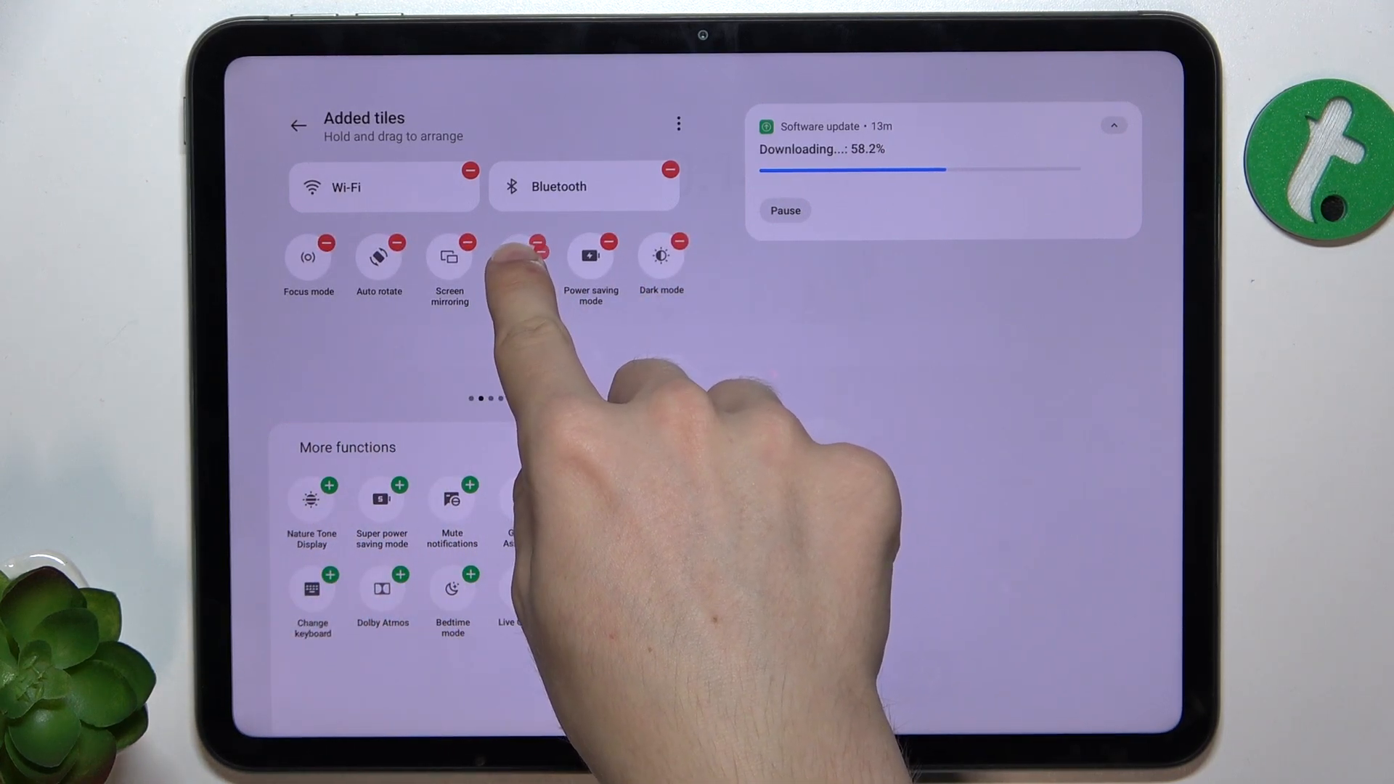
# Move the QR code tile into the first row, exit the editor and page the panel
pyautogui.hscroll(-3)
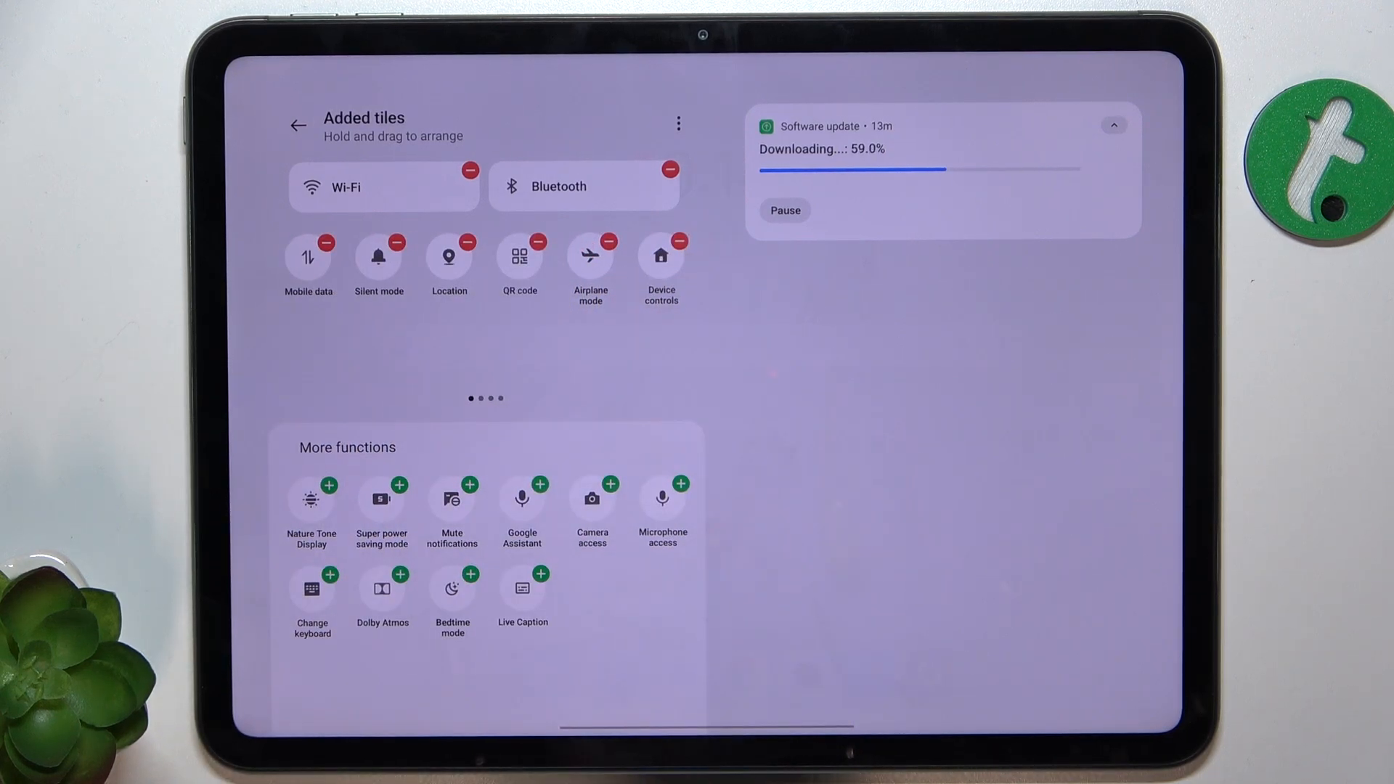
pyautogui.click(298, 124)
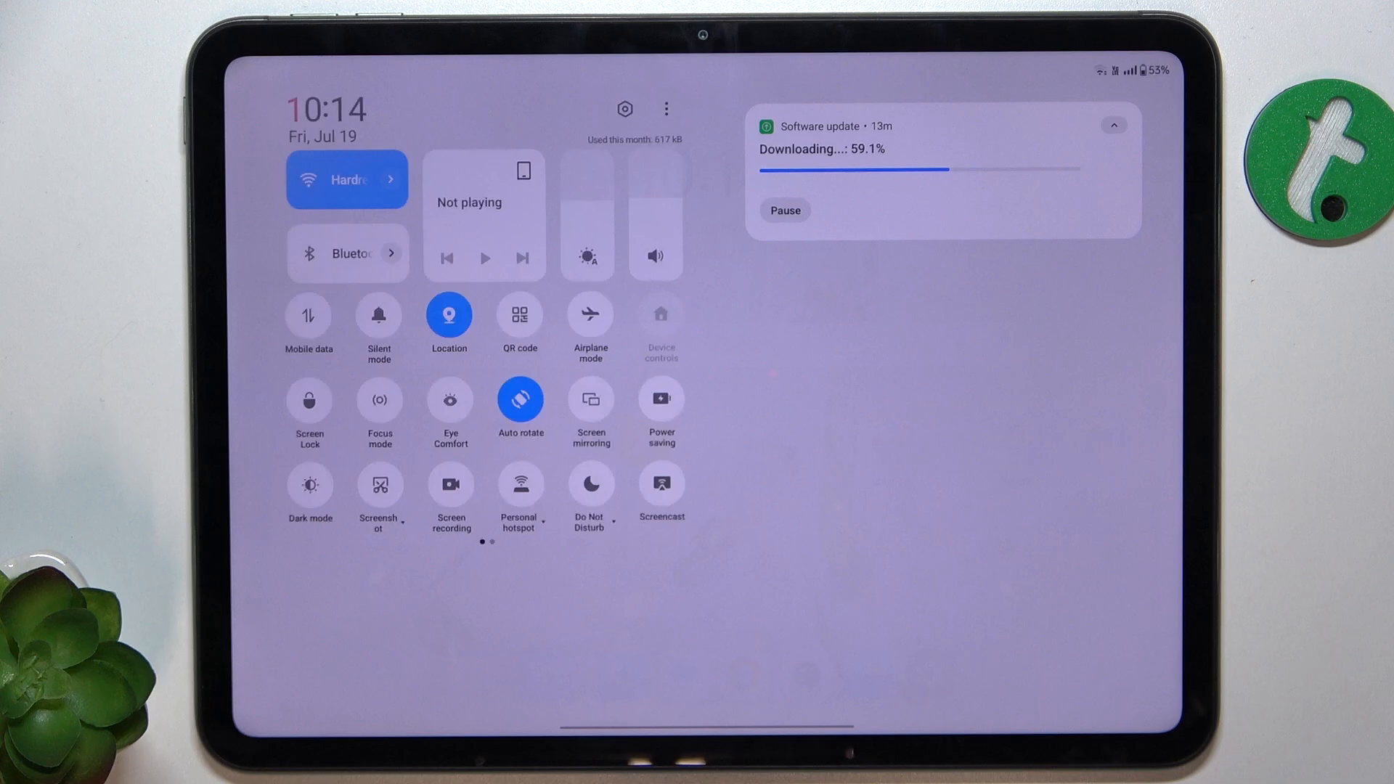
pyautogui.hscroll(-3)
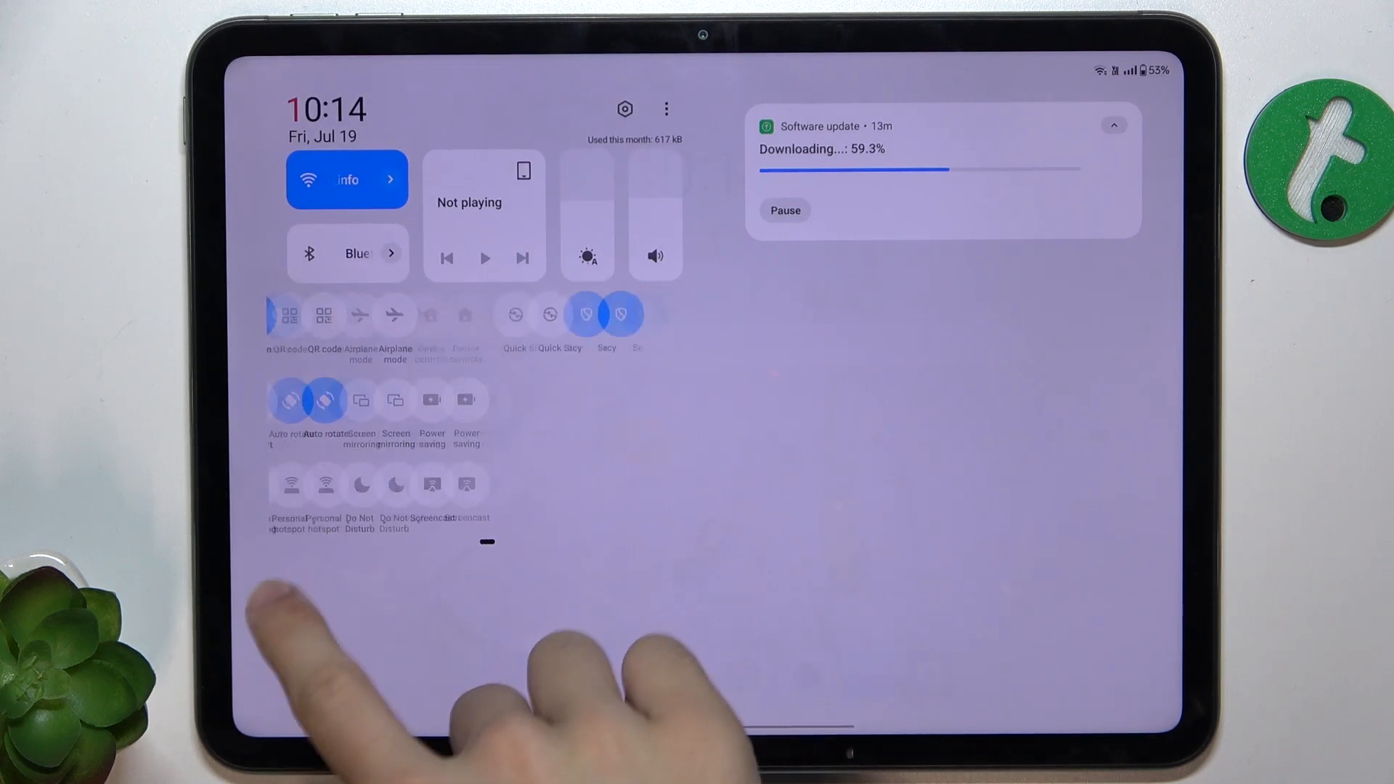